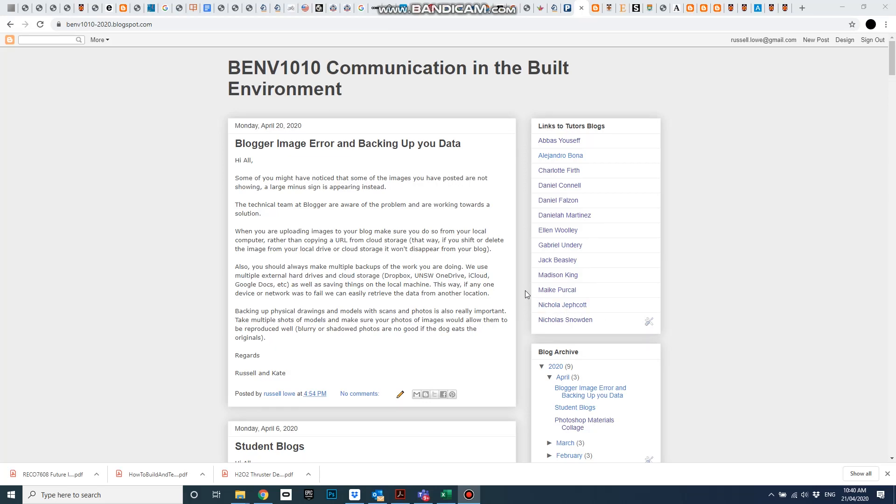
pyautogui.moveTo(257, 148)
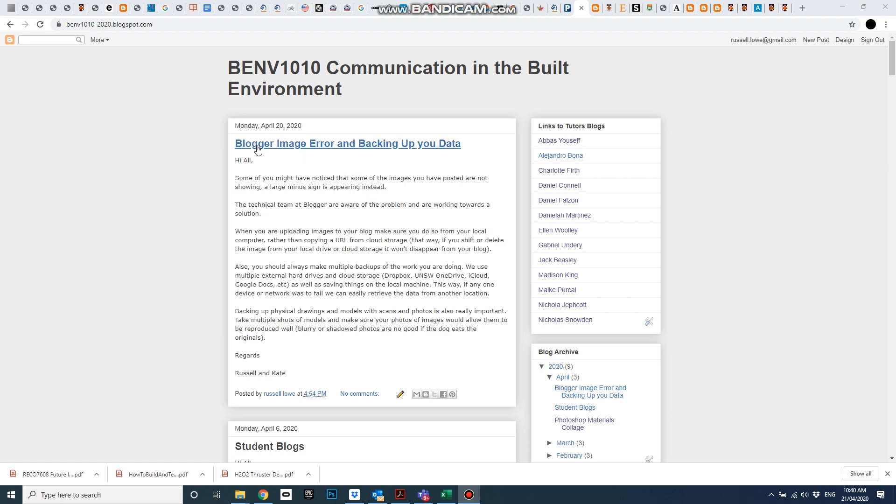
pyautogui.moveTo(341, 232)
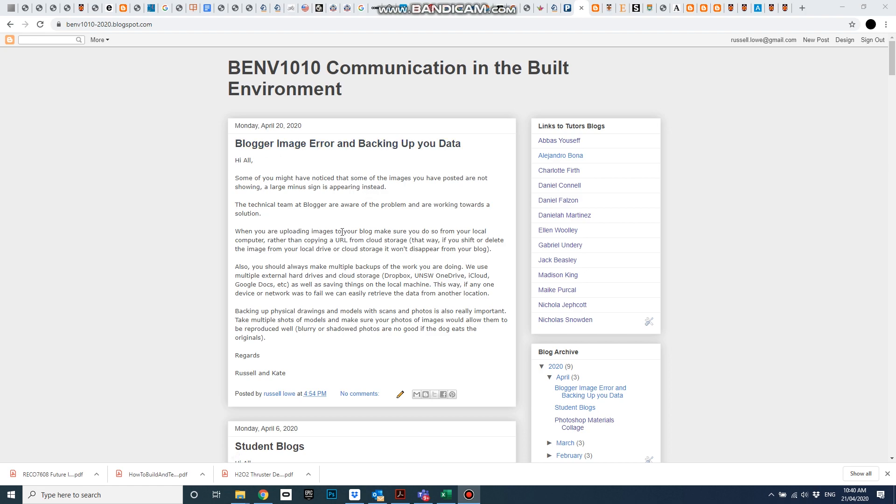
pyautogui.moveTo(368, 240)
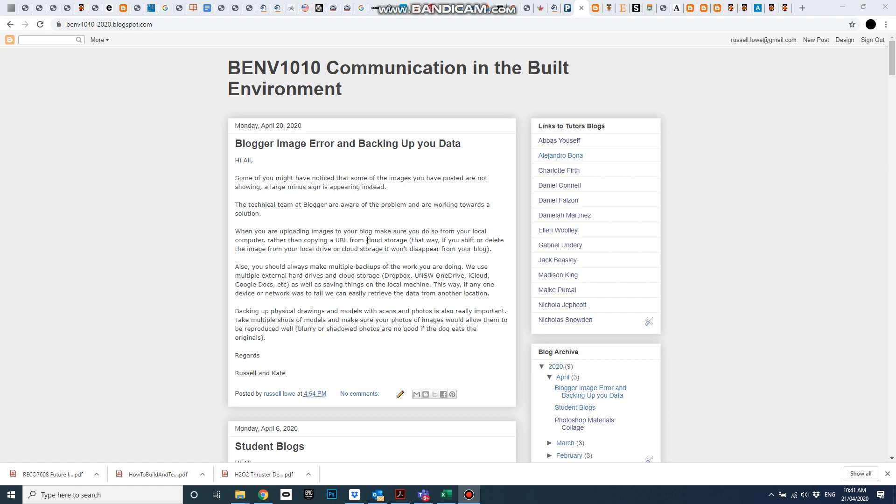
pyautogui.moveTo(426, 186)
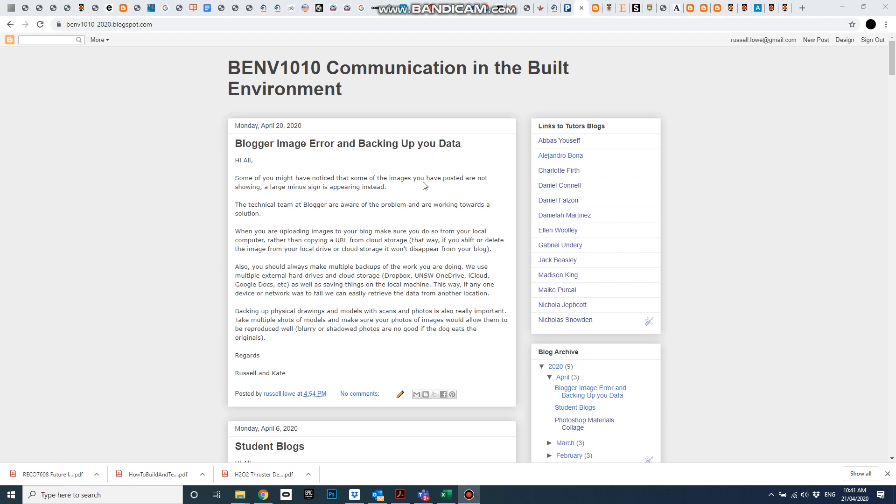
pyautogui.moveTo(319, 94)
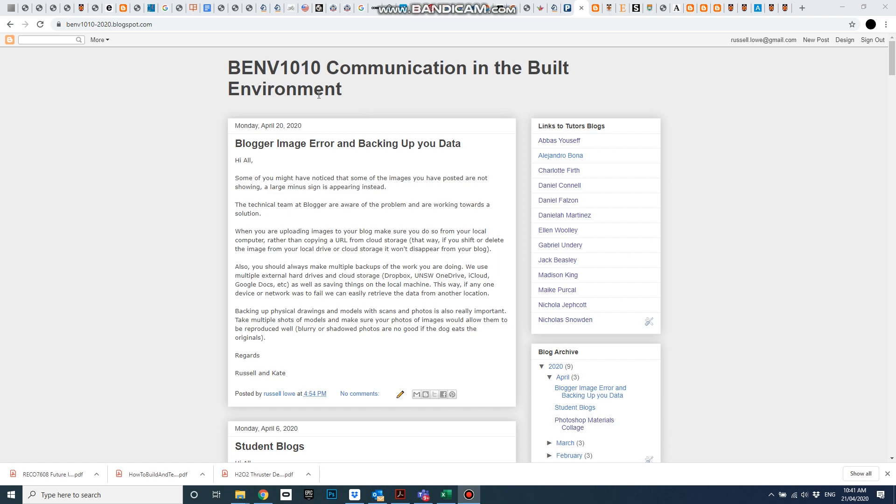
pyautogui.moveTo(473, 293)
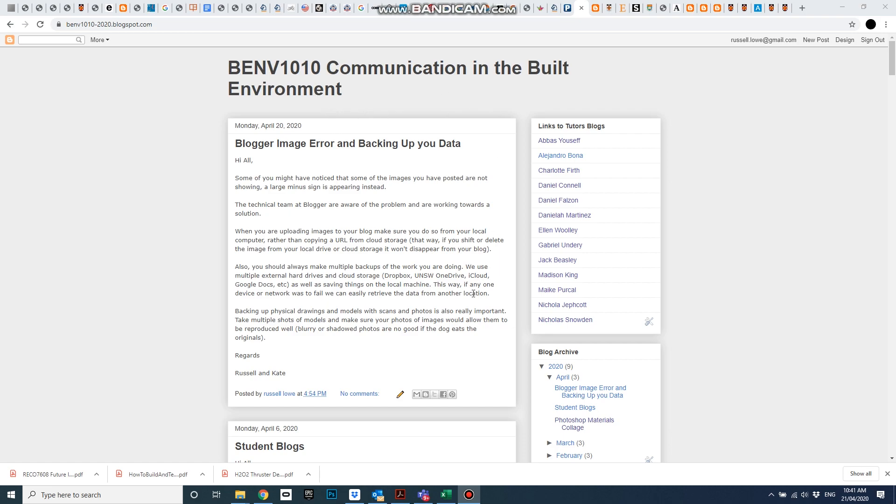
# - Scroll through the ARCH1101 blog's EXP1: Datum post down to its broken image and the Edit pencil
pyautogui.scroll(-3)
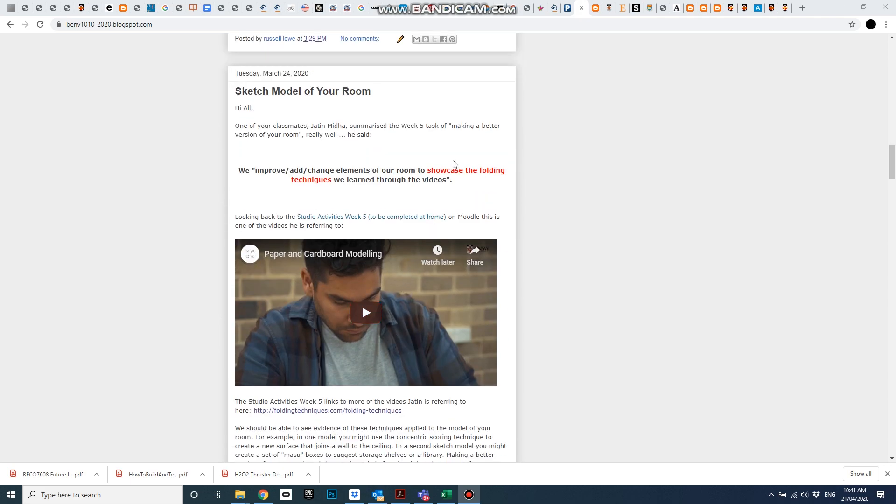
pyautogui.scroll(-3)
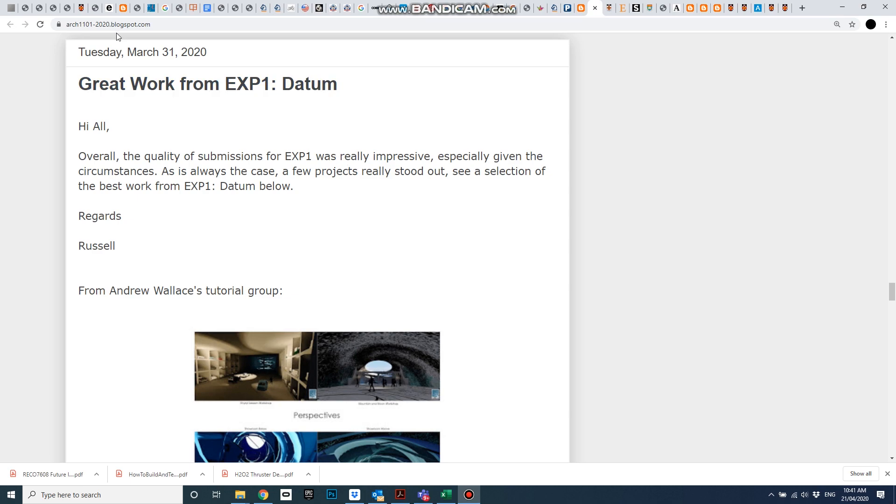
pyautogui.scroll(3)
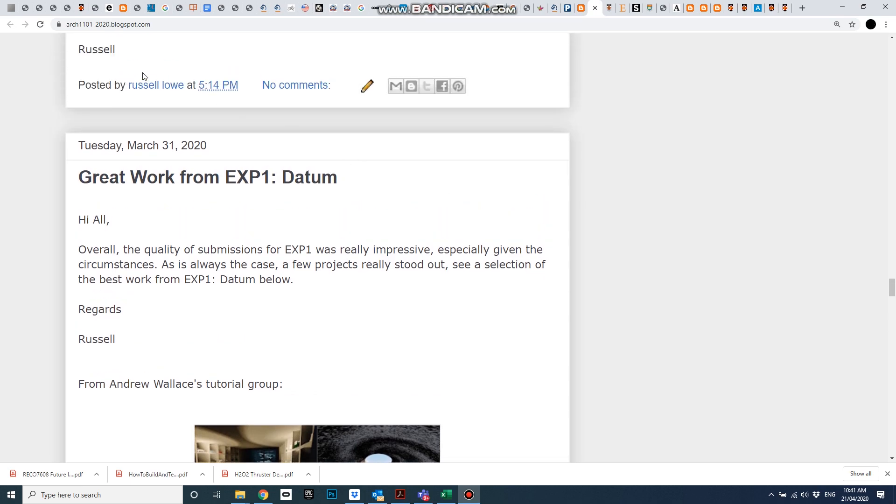
pyautogui.scroll(-3)
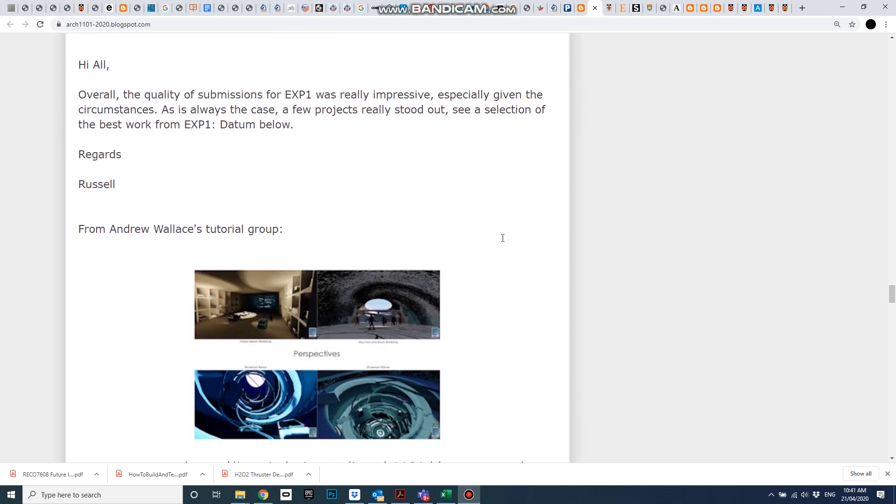
pyautogui.scroll(-3)
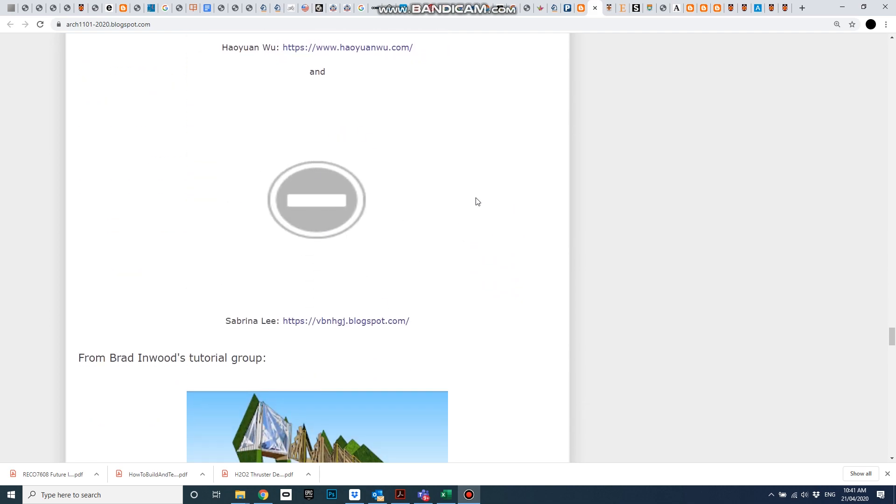
pyautogui.moveTo(471, 264)
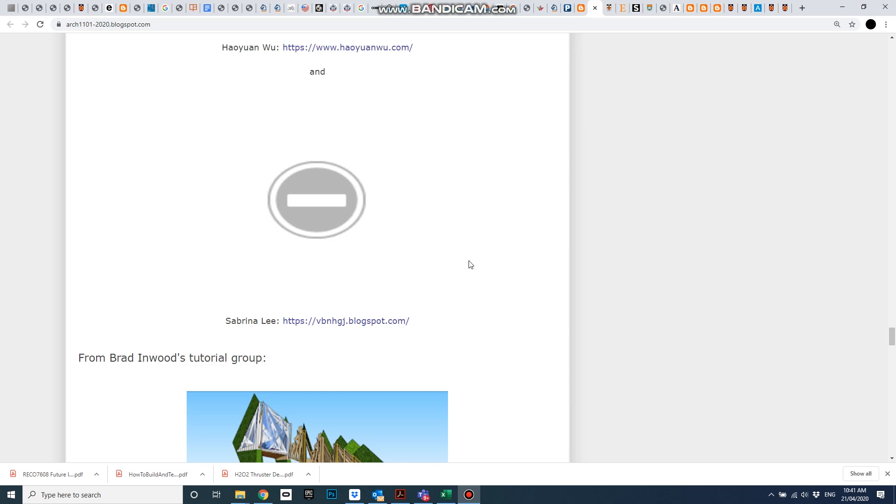
pyautogui.moveTo(481, 261)
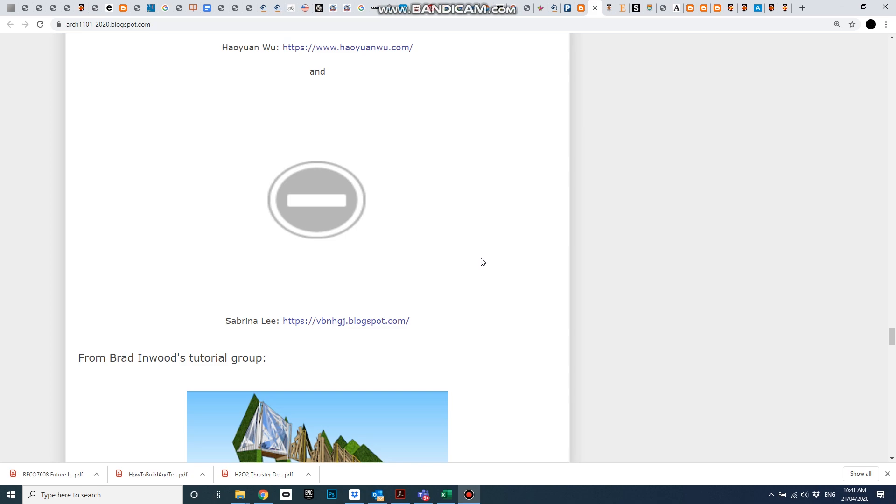
pyautogui.moveTo(494, 254)
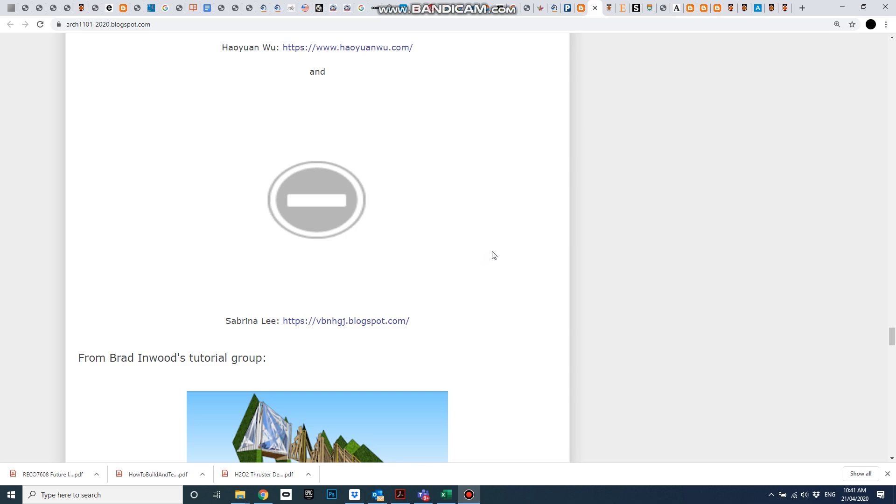
pyautogui.scroll(-3)
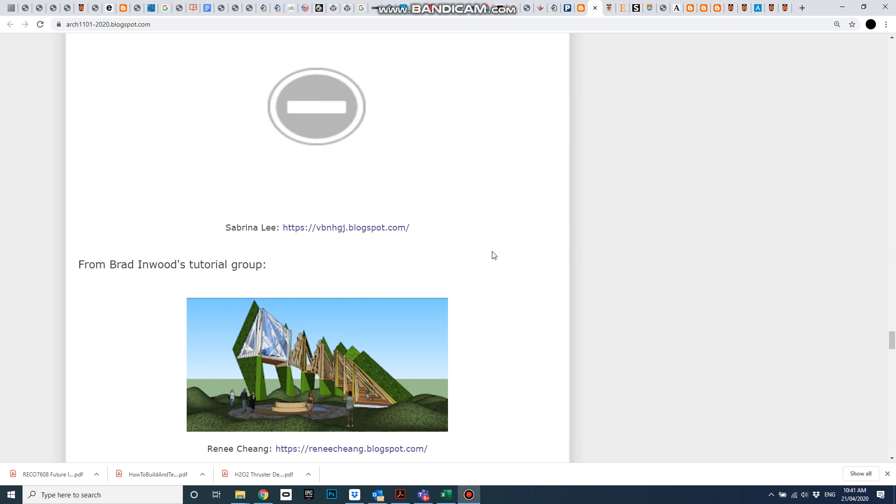
pyautogui.moveTo(521, 281)
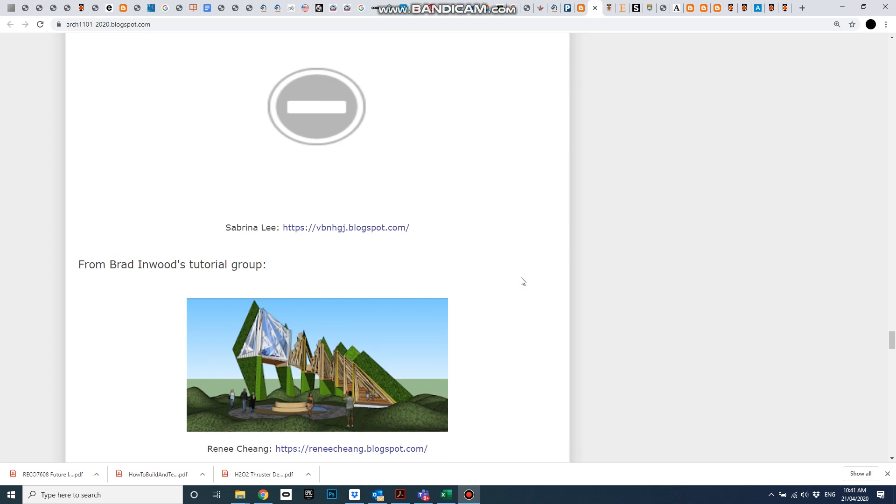
pyautogui.scroll(-3)
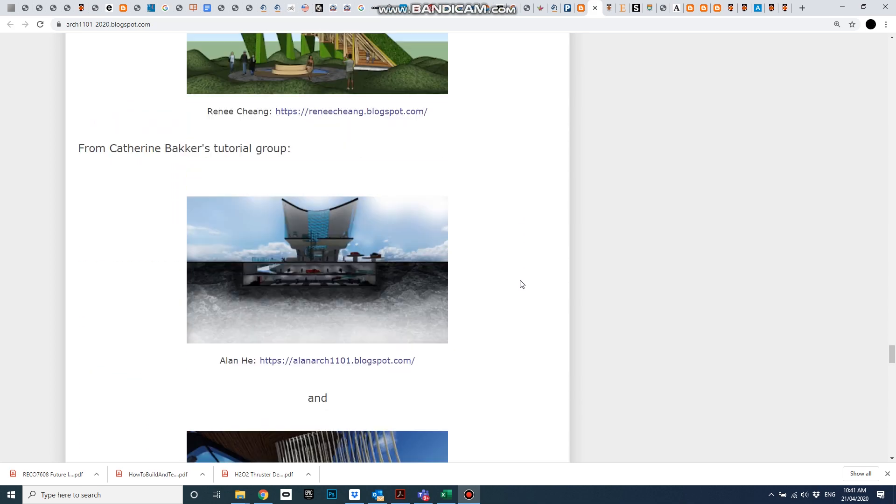
pyautogui.scroll(-3)
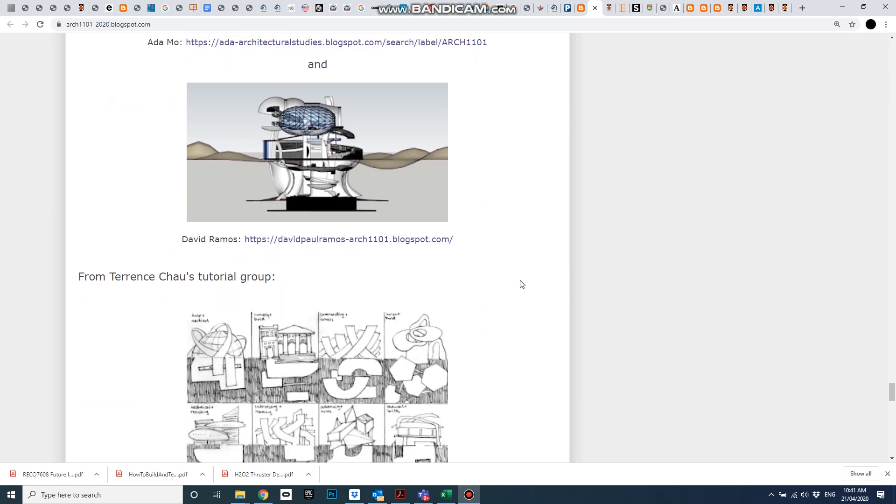
pyautogui.scroll(-3)
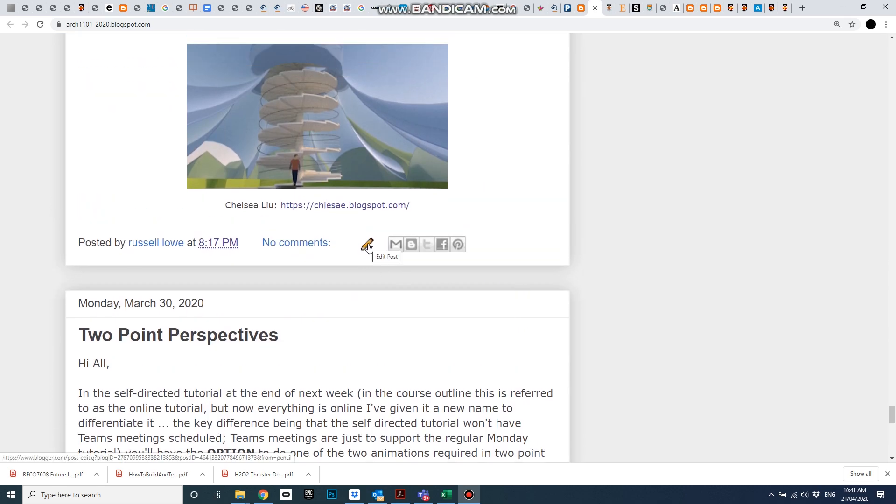
# - Open 'Great Work from EXP1: Datum' in the post editor and scroll to the broken image
pyautogui.click(367, 243)
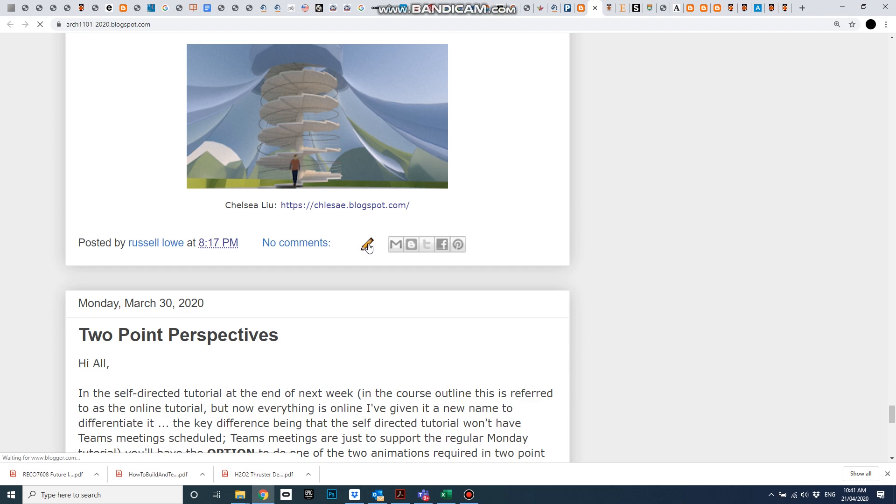
pyautogui.click(365, 244)
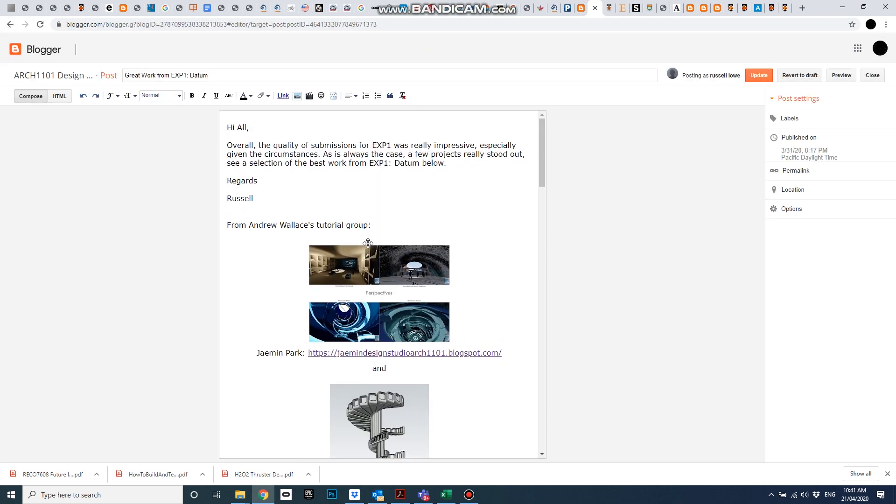
pyautogui.scroll(-3)
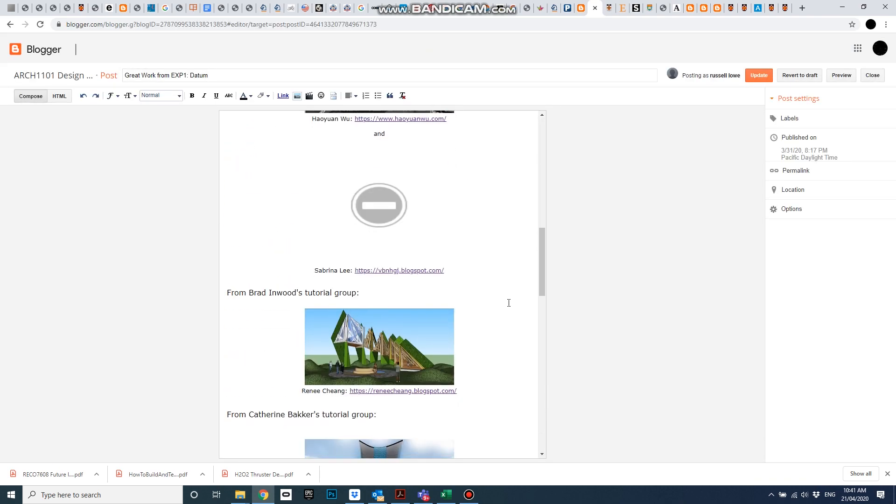
pyautogui.moveTo(465, 210)
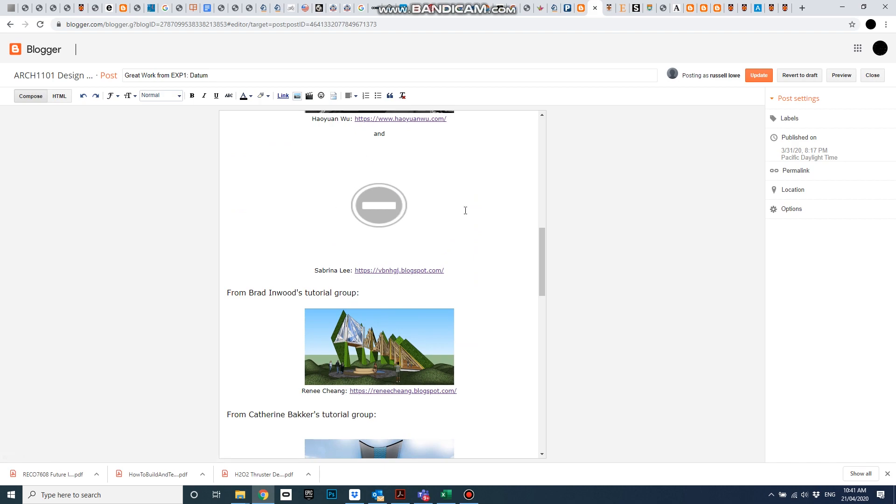
pyautogui.moveTo(297, 96)
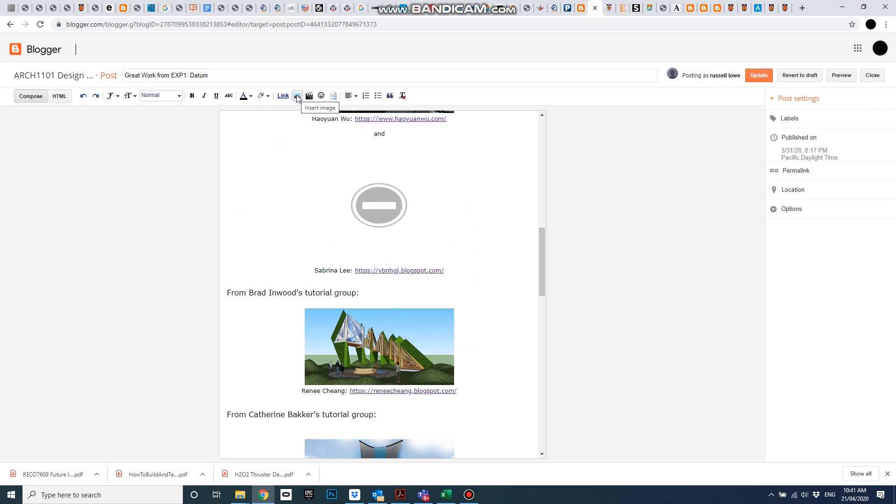
# - In the Add Images dialog, browse this blog's existing images for the egg-shaped tower rendering
pyautogui.click(297, 95)
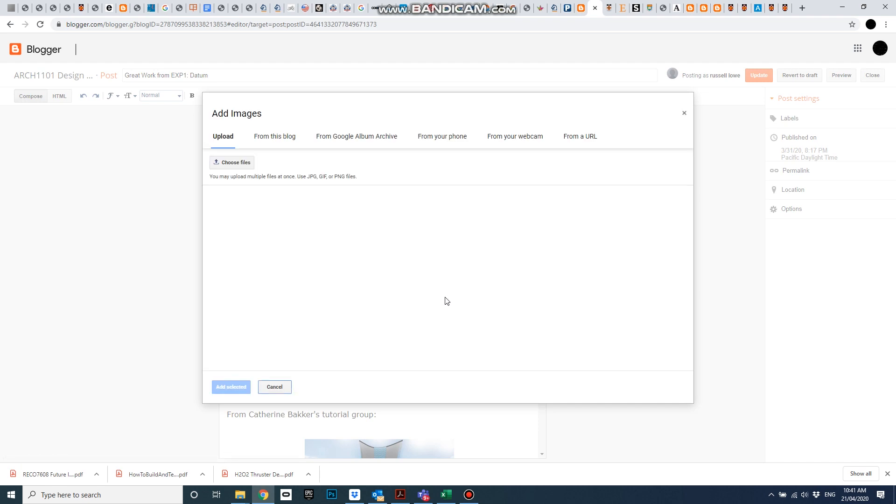
pyautogui.moveTo(275, 139)
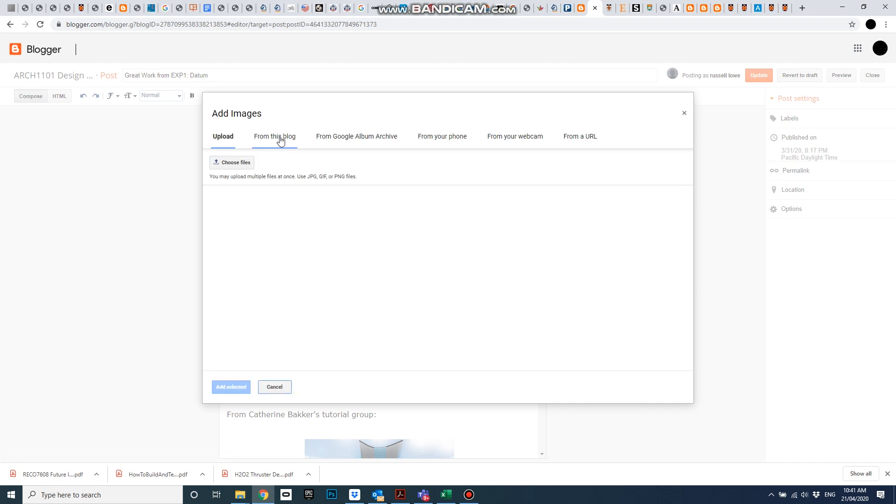
pyautogui.click(274, 136)
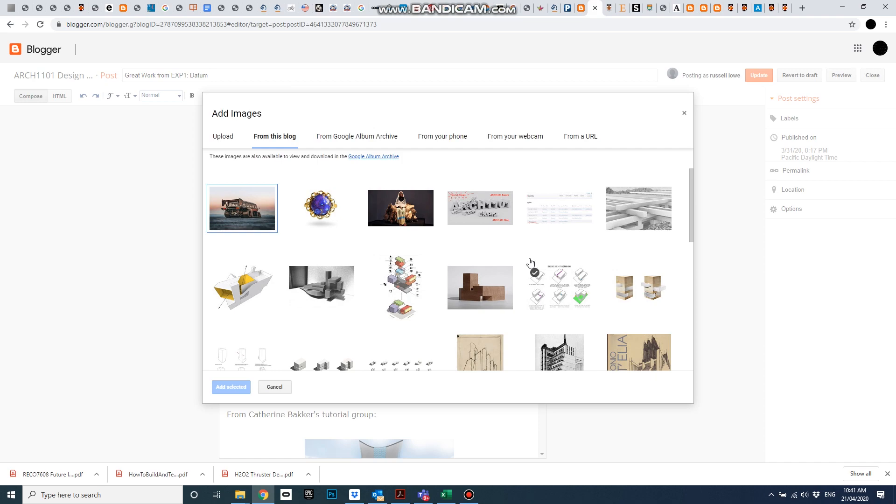
pyautogui.scroll(-3)
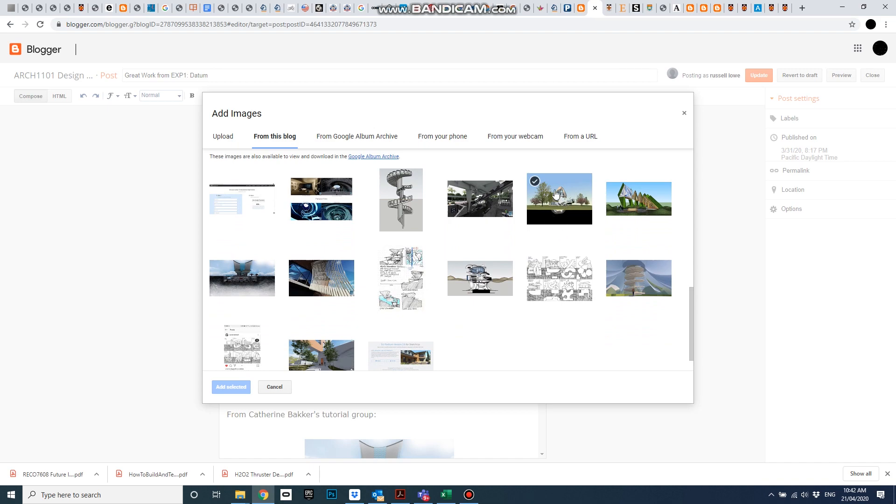
pyautogui.moveTo(568, 194)
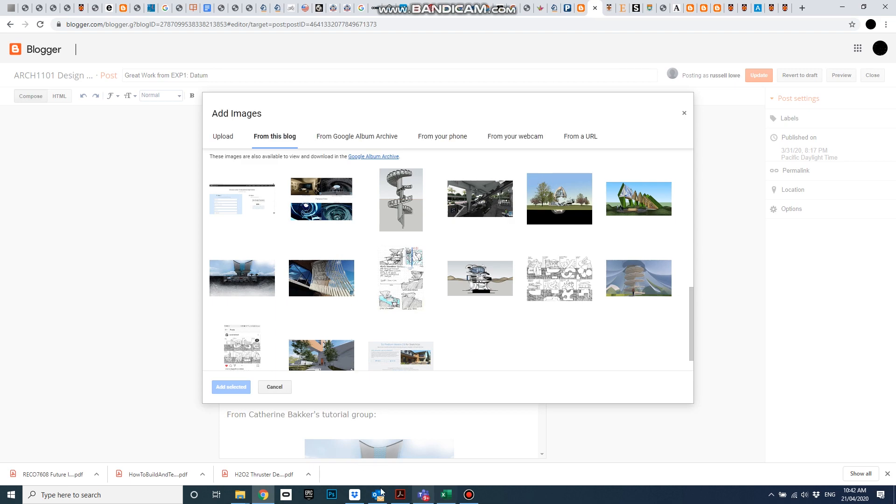
pyautogui.moveTo(240, 495)
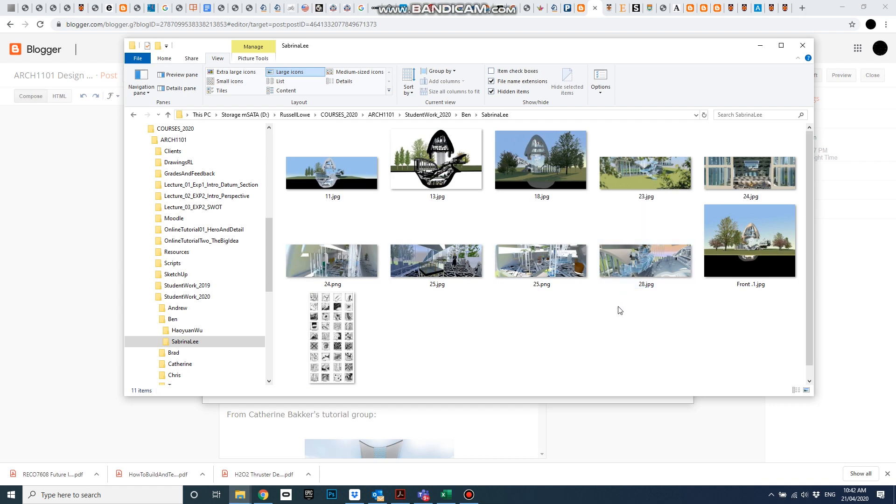
pyautogui.moveTo(757, 56)
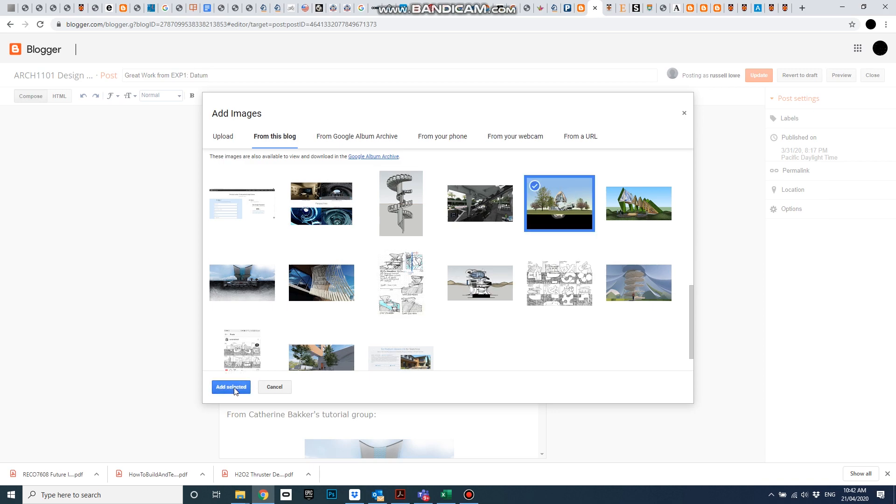
# - Add the selected rendering to the post and locate it below the final tutorial group's entries
pyautogui.click(231, 387)
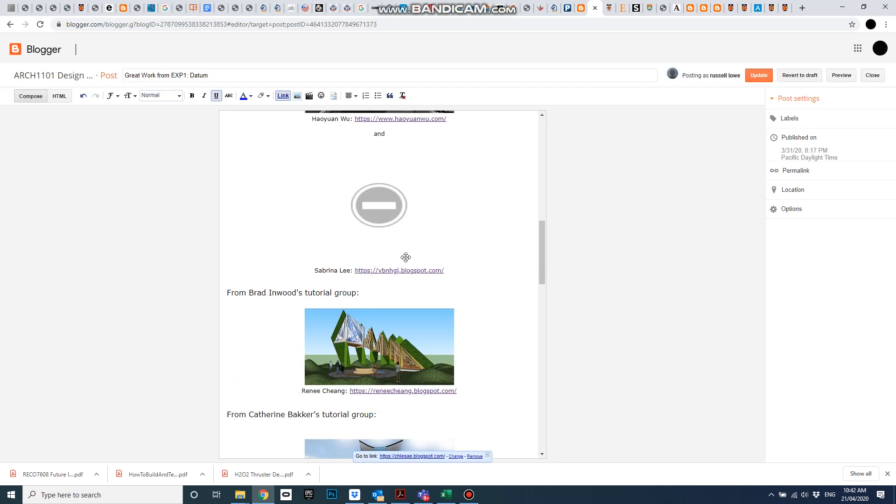
pyautogui.scroll(3)
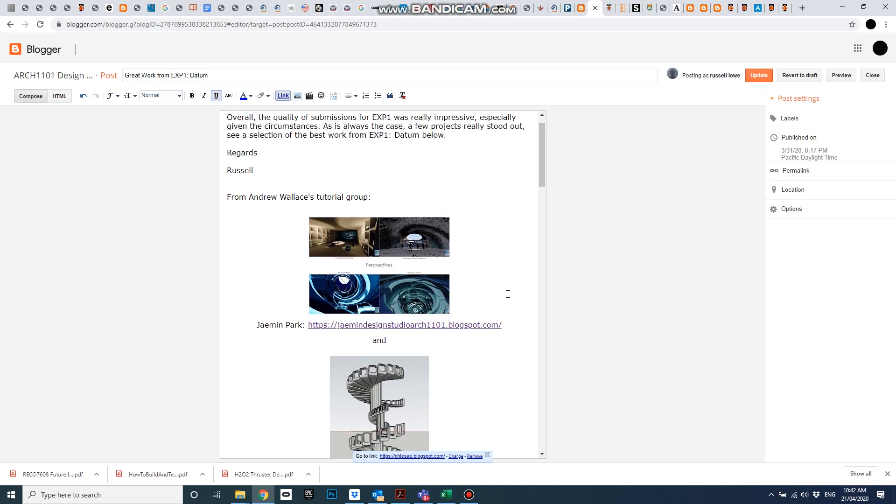
pyautogui.scroll(-3)
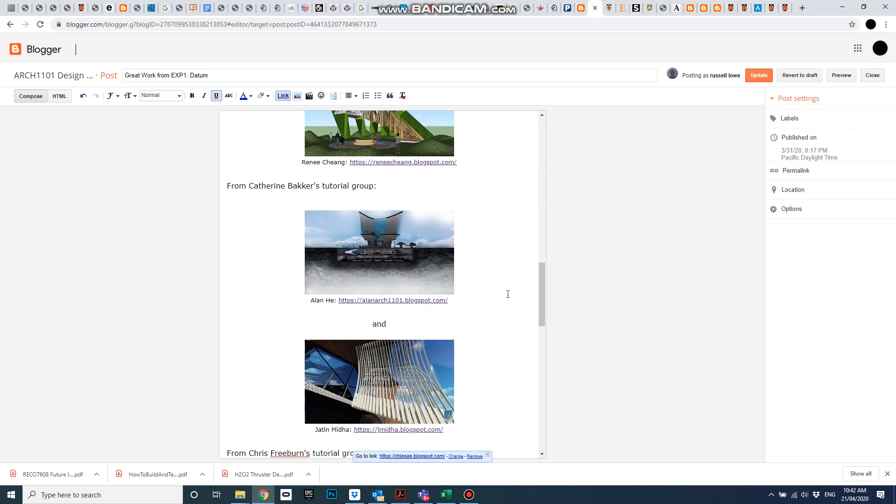
pyautogui.scroll(-3)
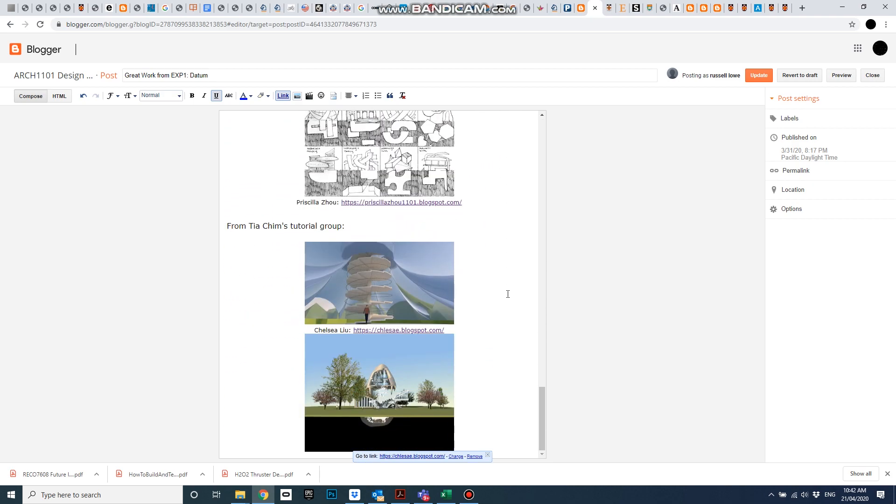
pyautogui.click(379, 392)
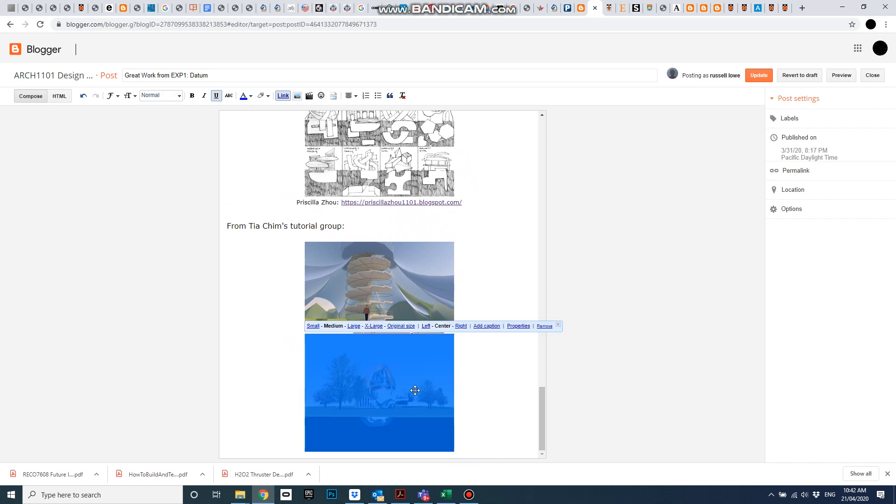
pyautogui.moveTo(459, 418)
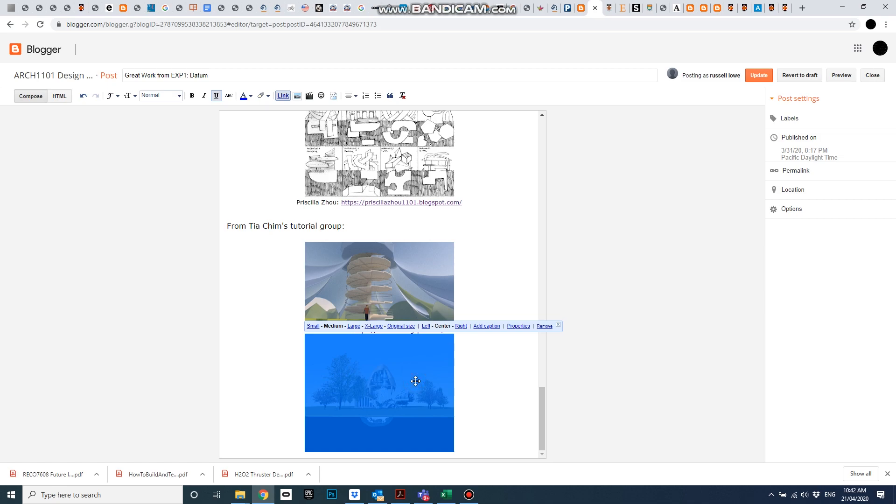
pyautogui.scroll(-3)
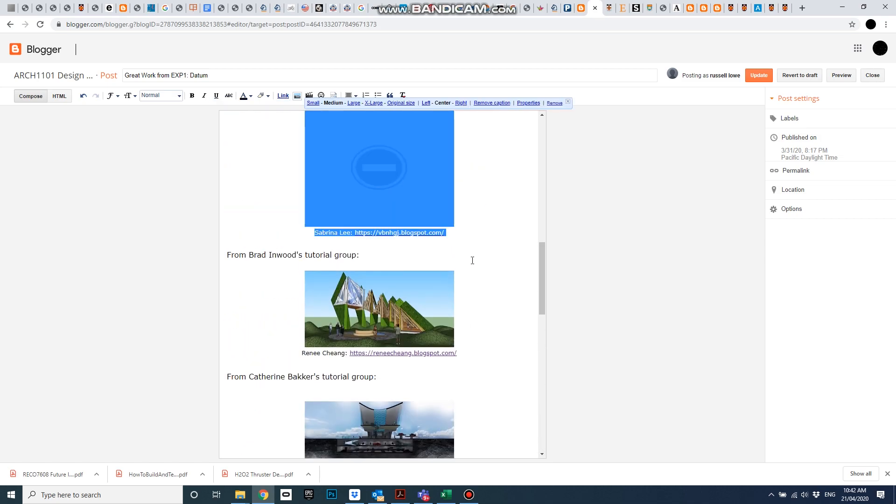
pyautogui.scroll(3)
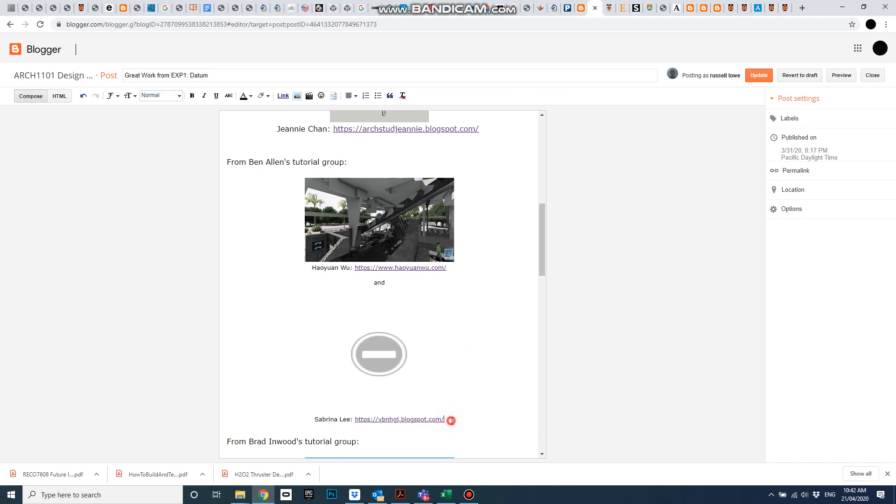
pyautogui.tripleClick(378, 419)
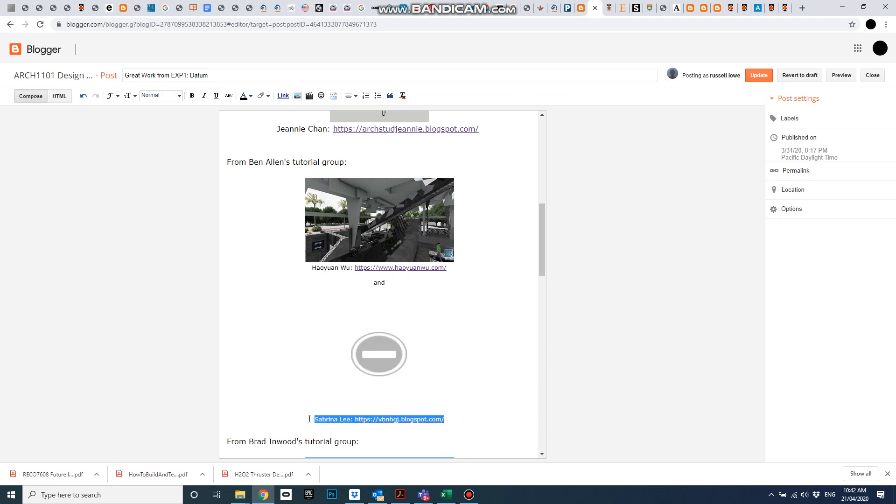
# - Remove the broken placeholder and insert the egg-shaped tower rendering in its place
pyautogui.click(379, 353)
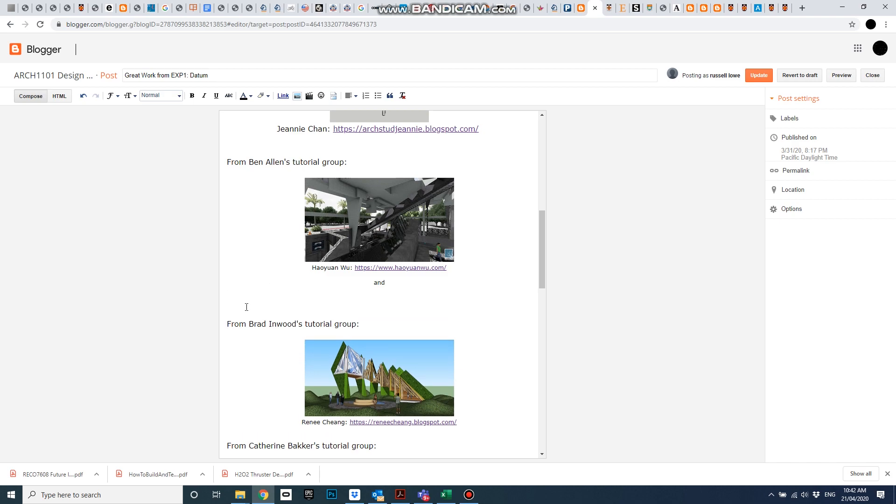
pyautogui.moveTo(301, 102)
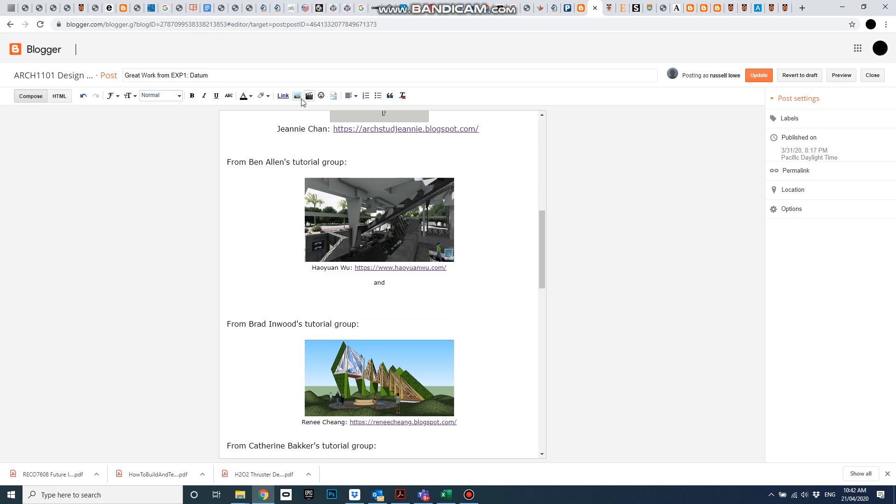
pyautogui.click(297, 95)
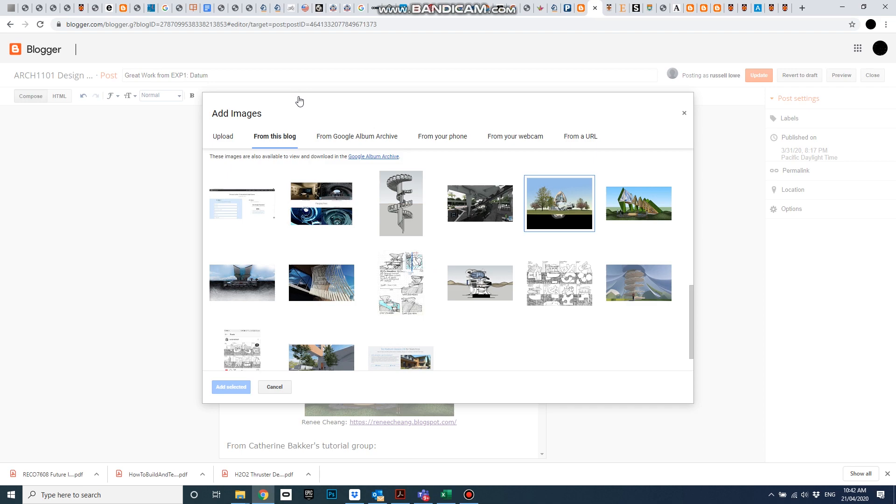
pyautogui.click(559, 203)
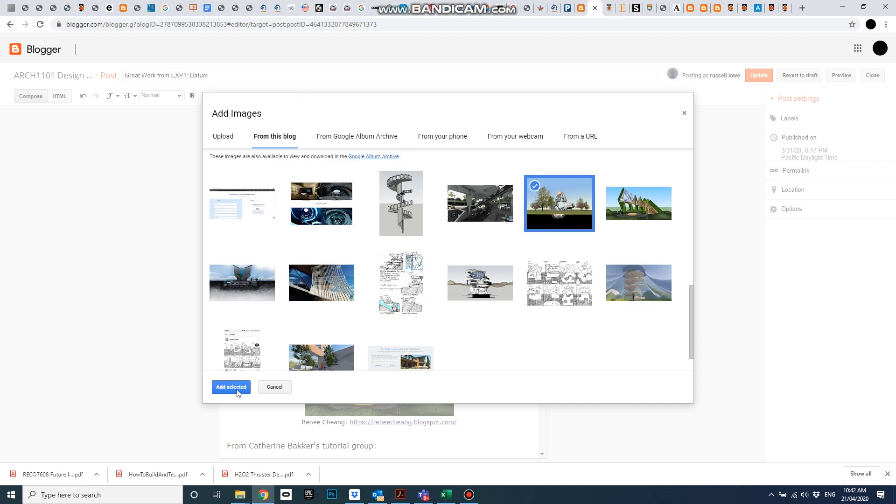
pyautogui.click(230, 386)
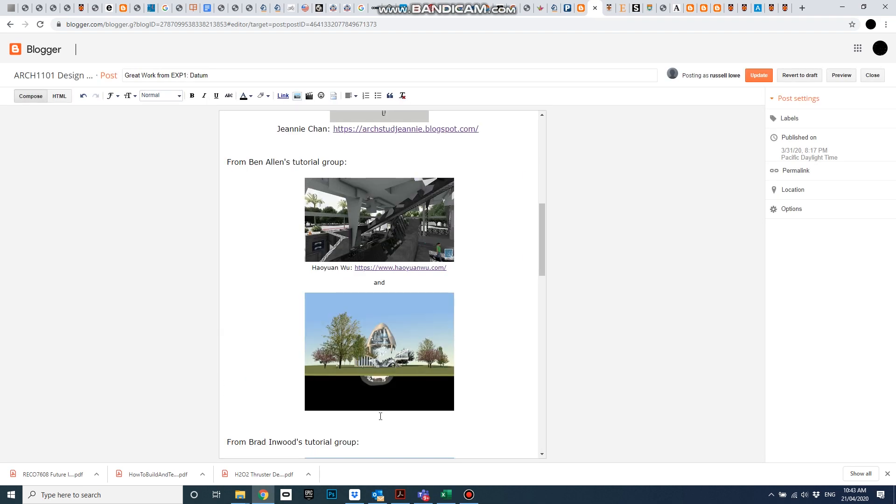
# - Restore Sabrina Lee's caption and blog link beneath the new rendering
pyautogui.click(379, 355)
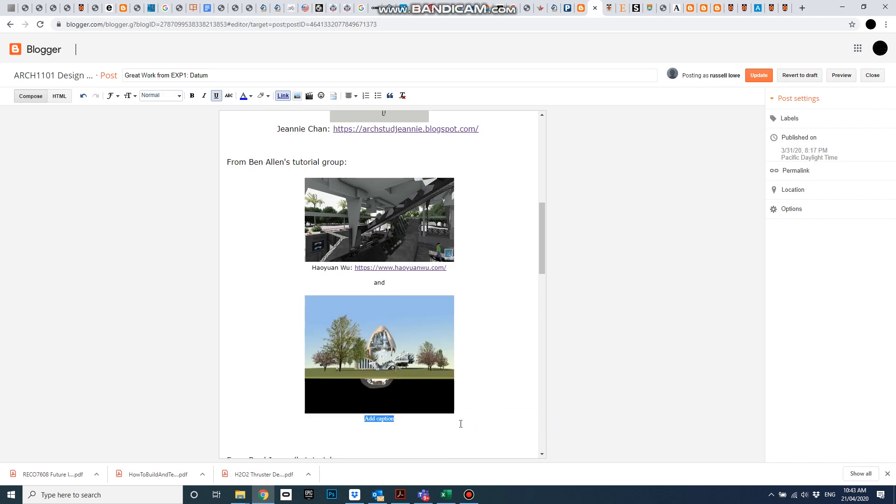
pyautogui.click(400, 419)
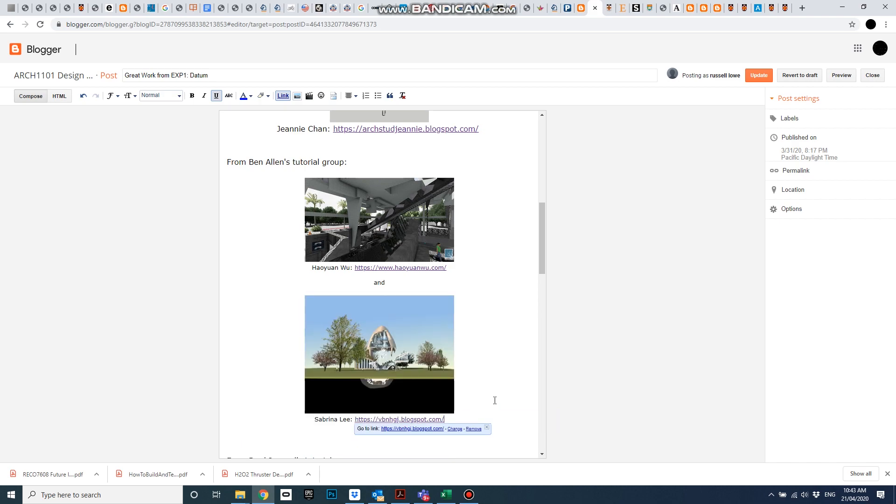
pyautogui.scroll(-3)
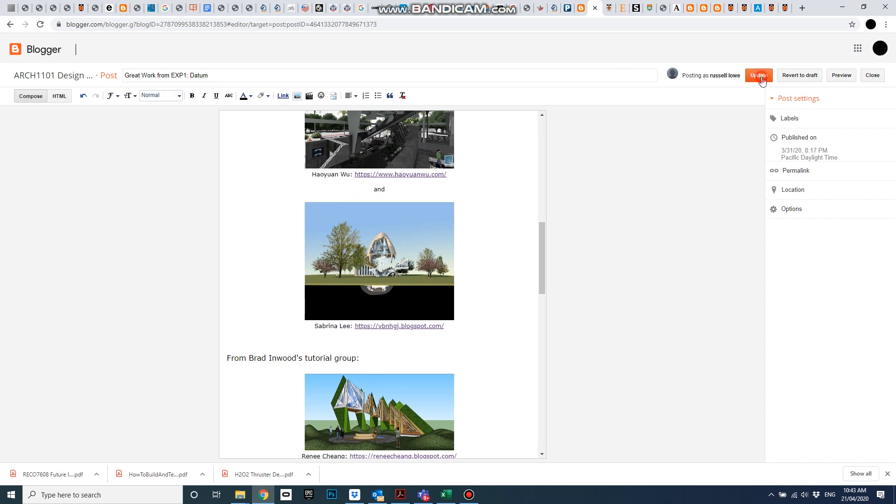
# - Update the published post and go to the live ARCH1101 blog
pyautogui.click(757, 75)
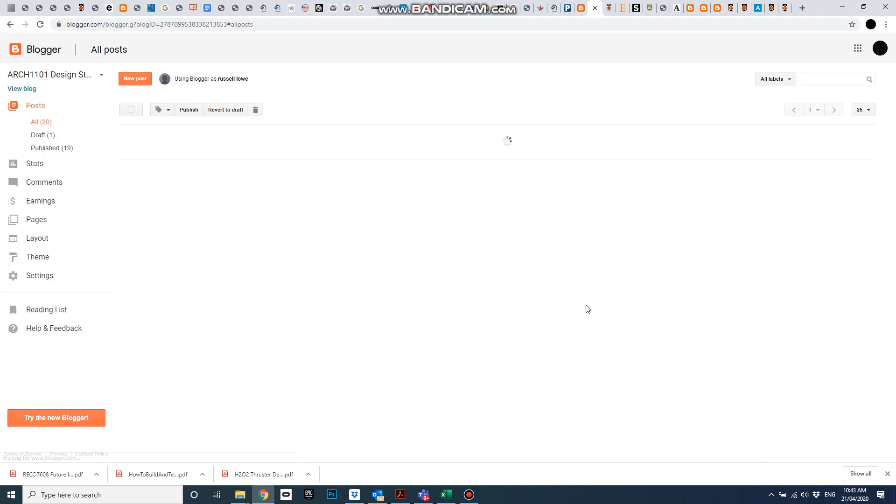
pyautogui.click(22, 89)
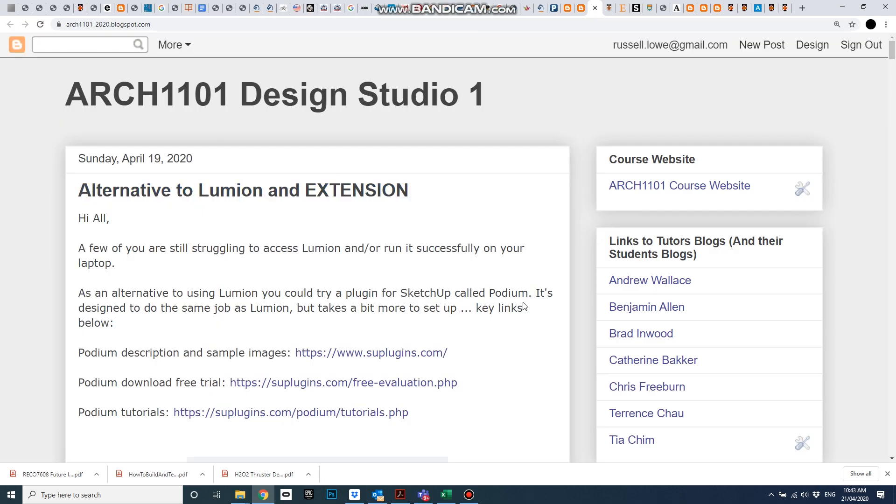
pyautogui.scroll(-3)
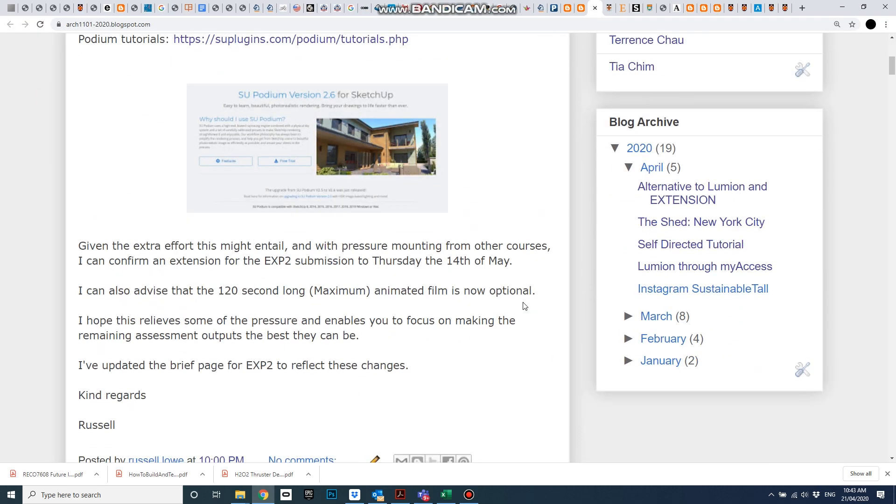
pyautogui.scroll(-3)
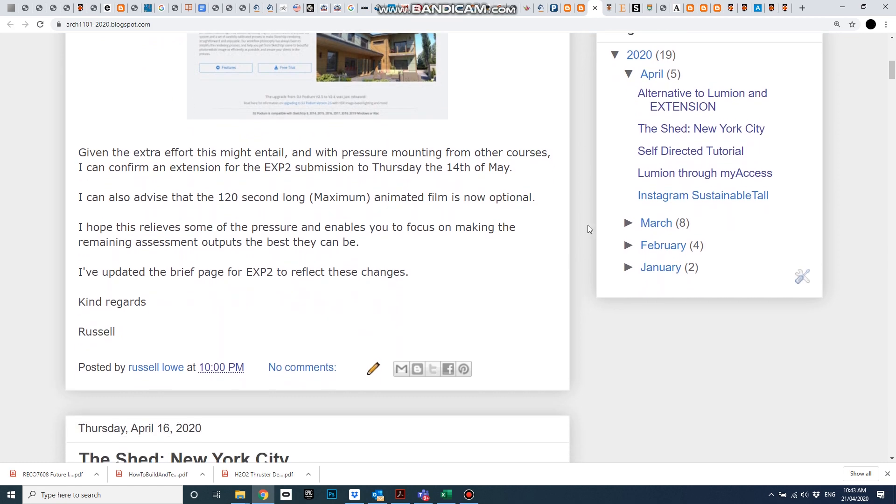
pyautogui.click(627, 222)
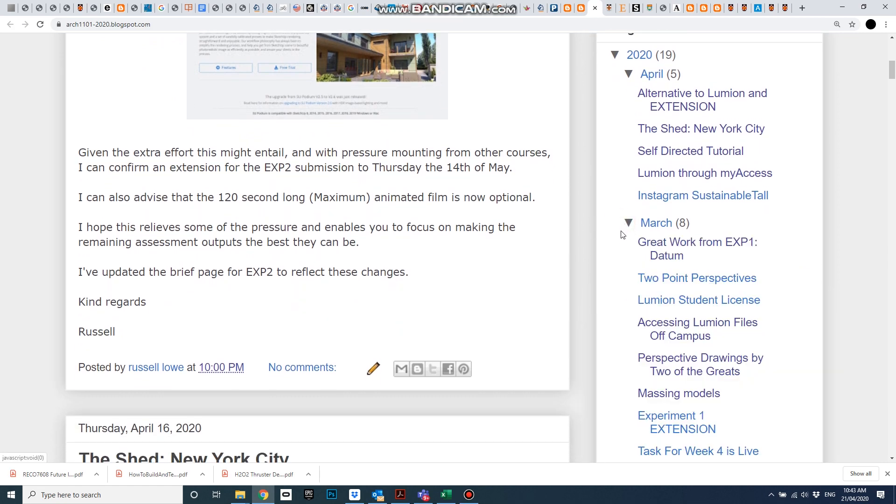
pyautogui.click(696, 248)
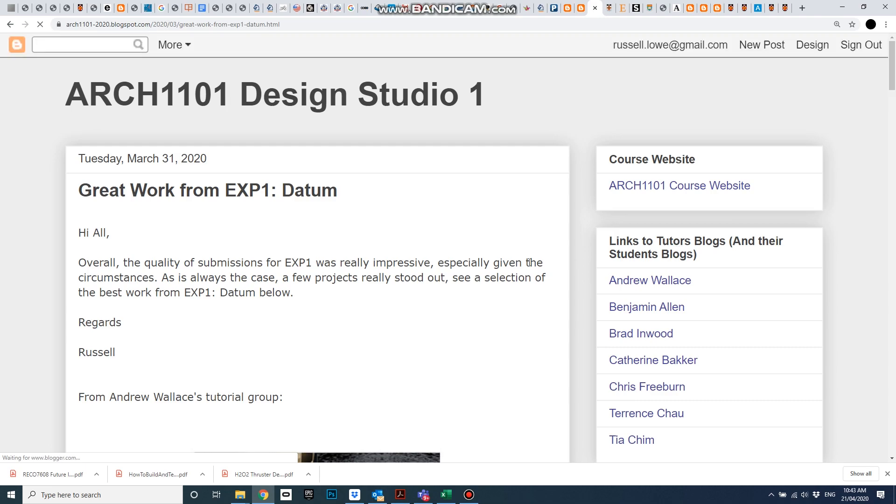
pyautogui.scroll(-3)
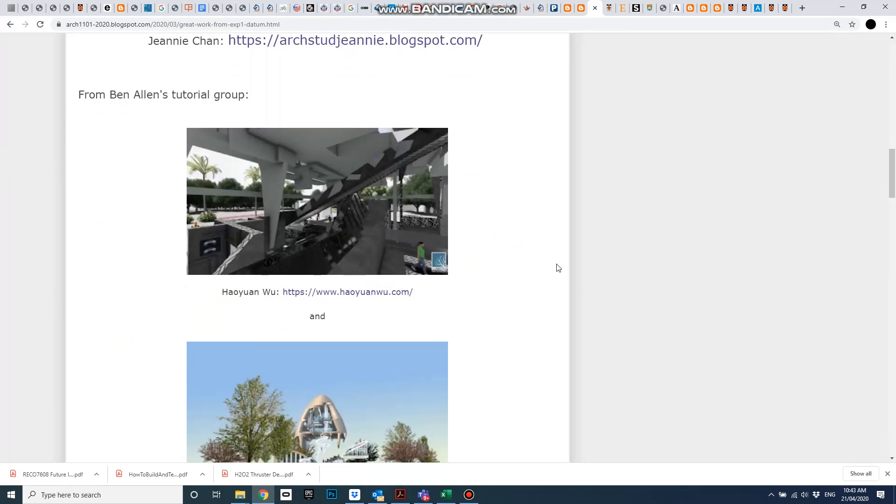
pyautogui.scroll(-3)
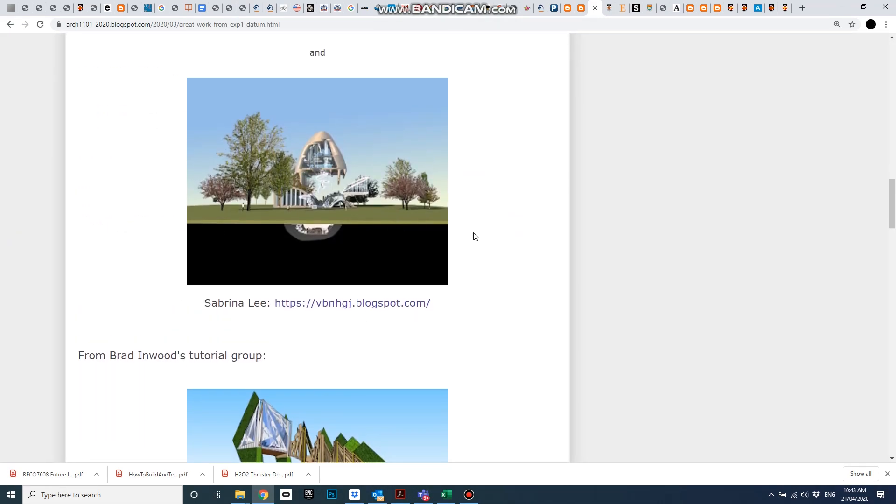
pyautogui.scroll(3)
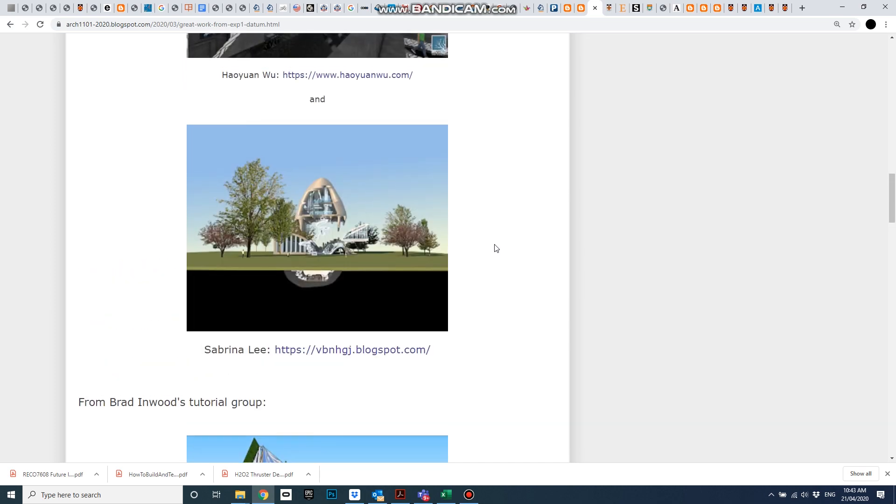